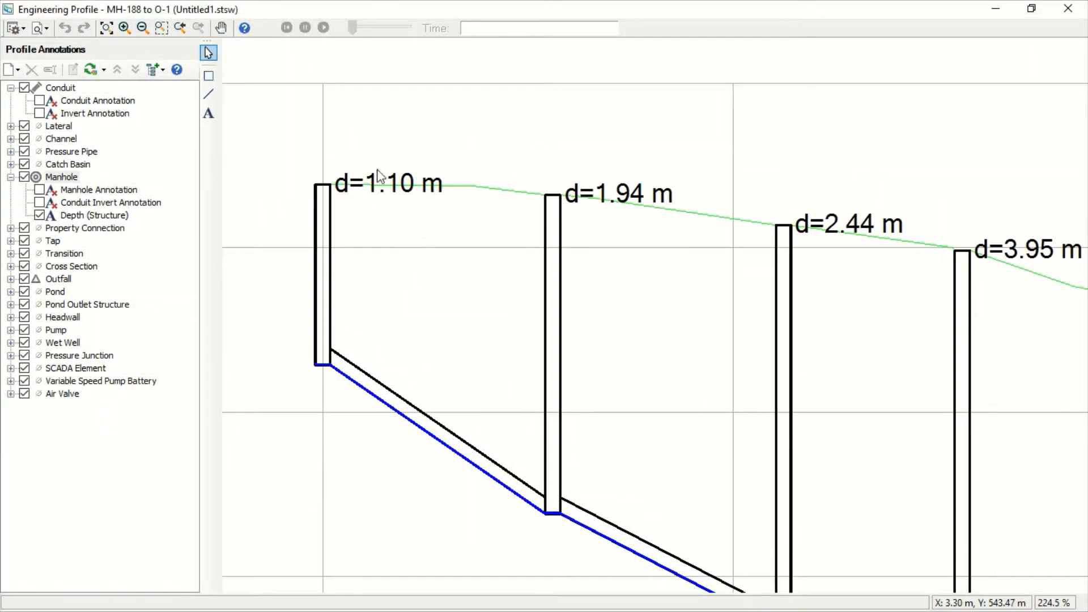
Step: Draw the ground and pipe lines for the two sewer slope cases with hmin, Smin and Smax labels
{"action": "scroll", "scroll_direction": "up", "scroll_amount": 3}
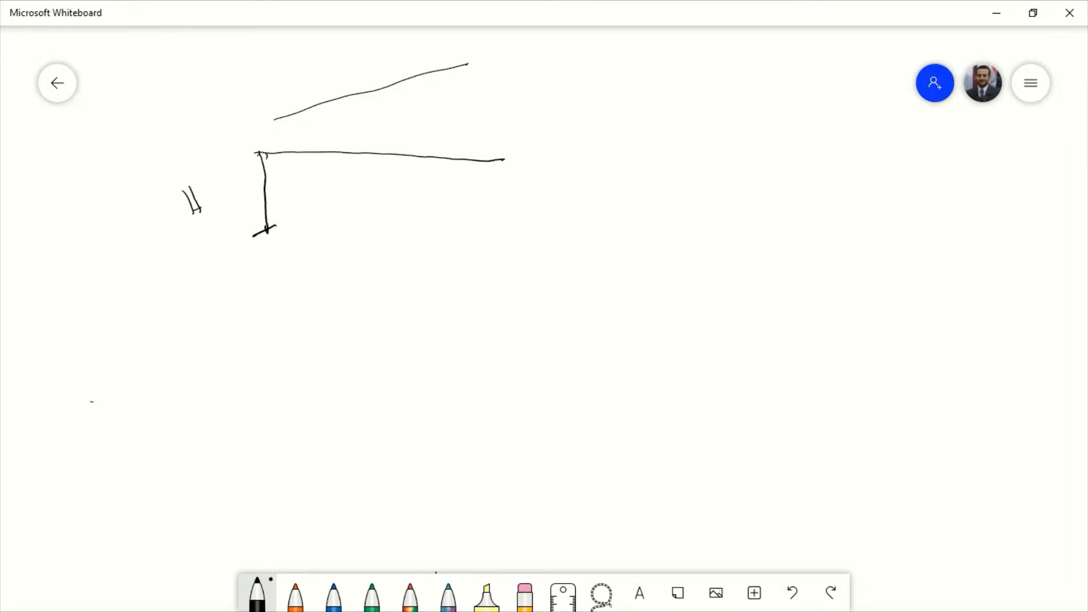
{"action": "left_click_drag", "start_coordinate": [187, 201], "coordinate": [271, 202]}
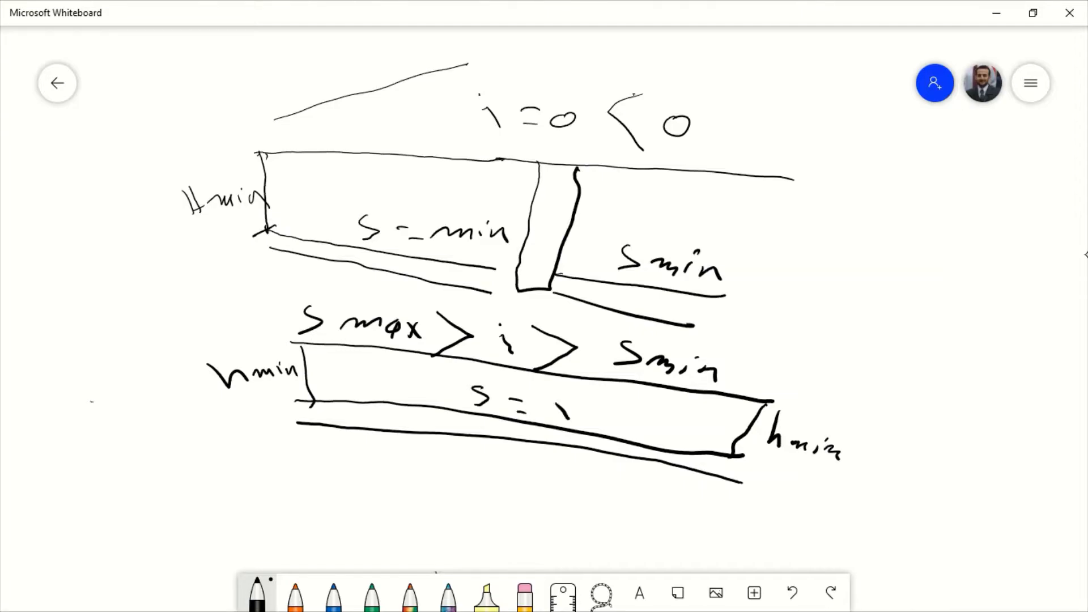
Step: Erase the upper sketch and draw the steep-ground case i > Smax with its manhole wall
{"action": "left_click", "coordinate": [791, 593]}
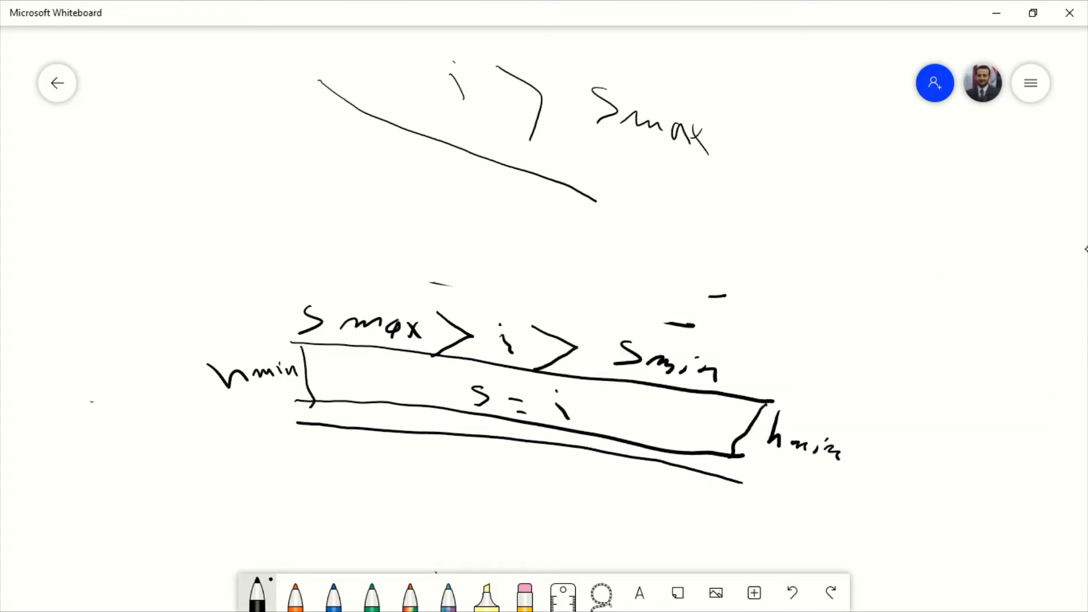
{"action": "left_click_drag", "start_coordinate": [316, 79], "coordinate": [315, 190]}
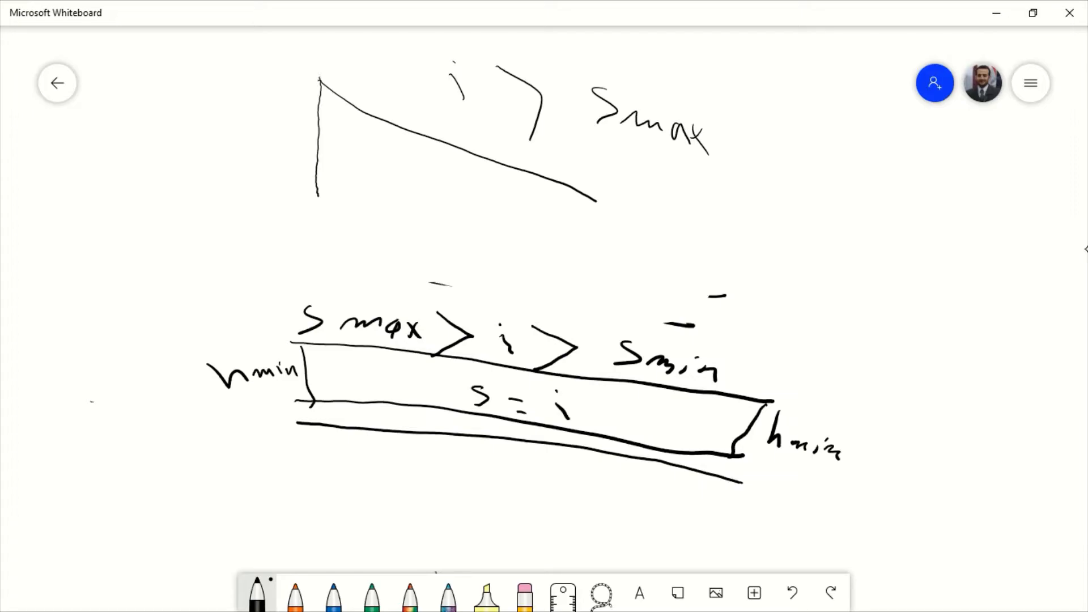
{"action": "left_click_drag", "start_coordinate": [104, 146], "coordinate": [128, 163]}
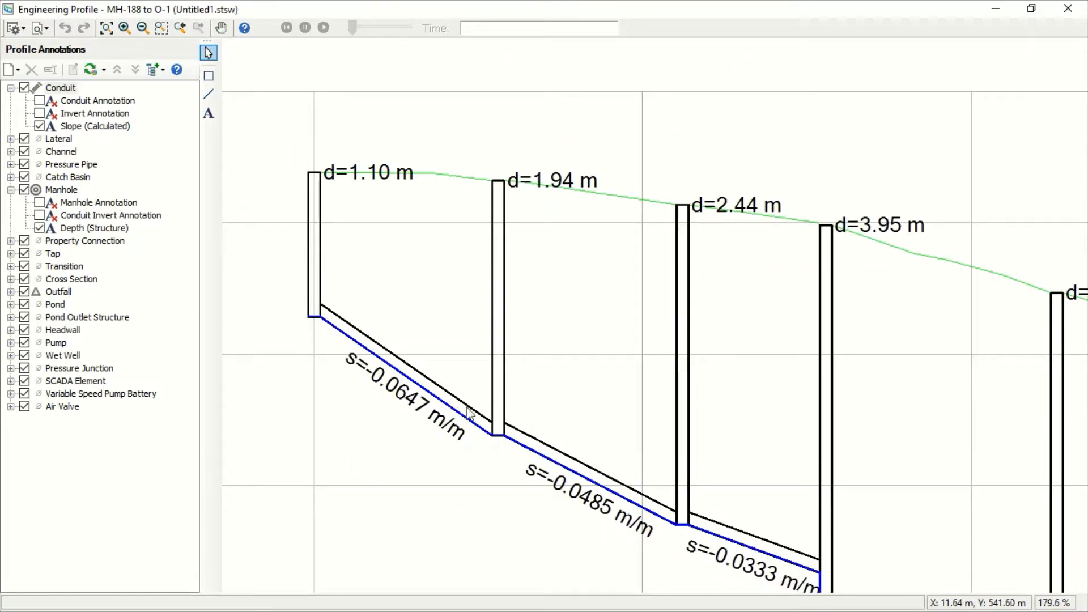
{"action": "mouse_move", "coordinate": [457, 378]}
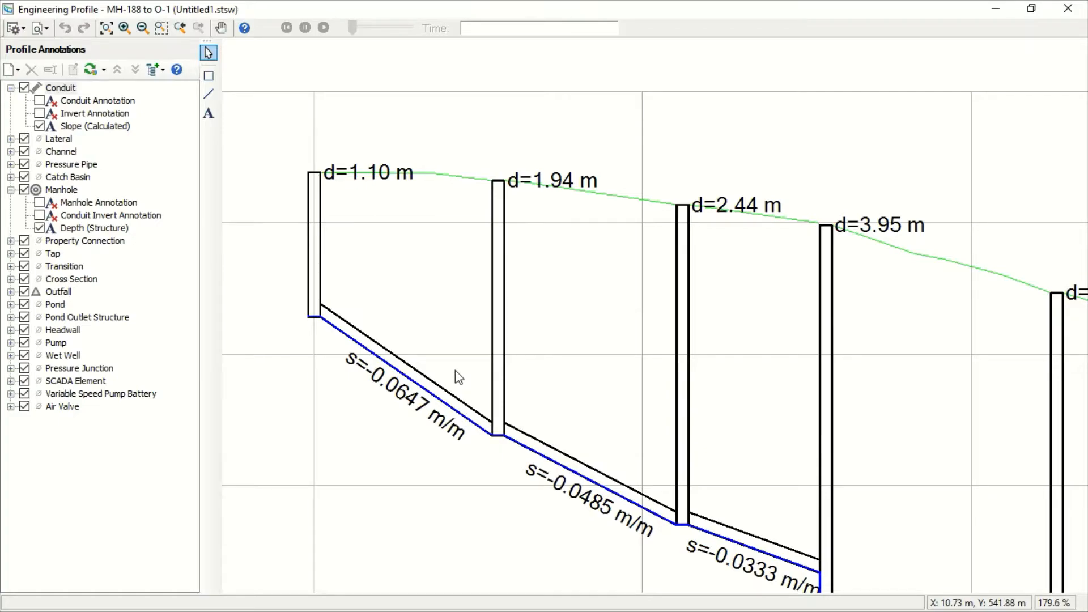
{"action": "mouse_move", "coordinate": [444, 352]}
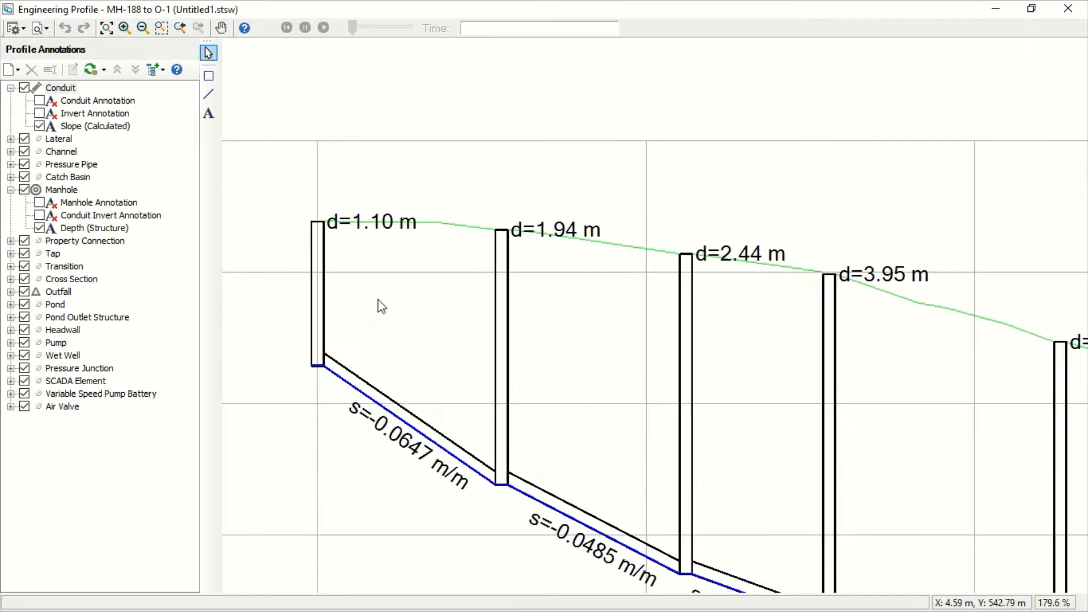
Step: Zoom the MH-188 to O-1 profile to read the s=-0.0647 m/m conduit slope label
{"action": "scroll", "scroll_direction": "up", "scroll_amount": 3}
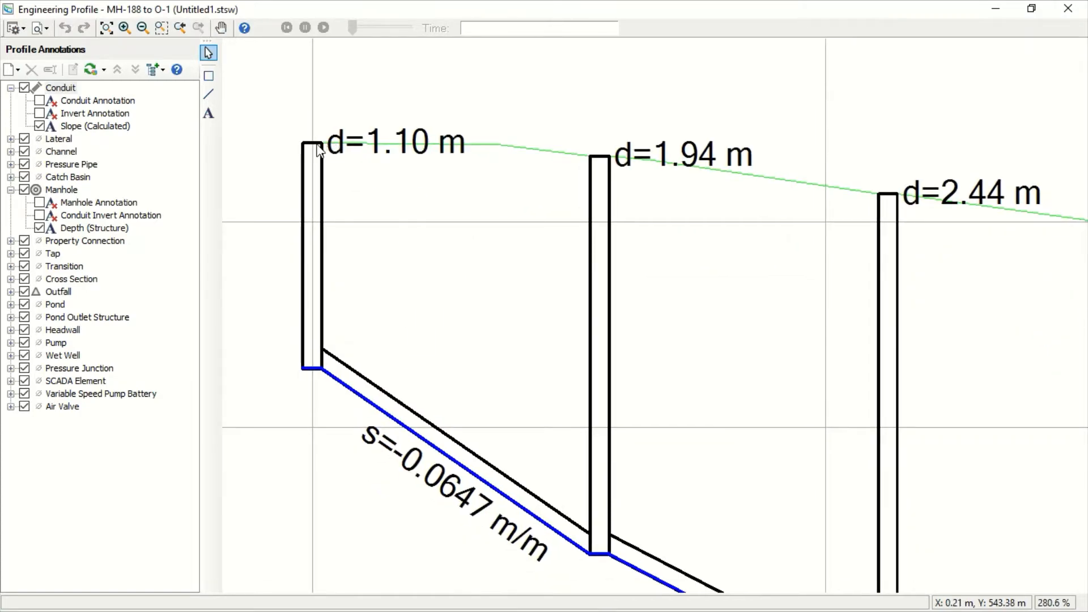
{"action": "mouse_move", "coordinate": [539, 155]}
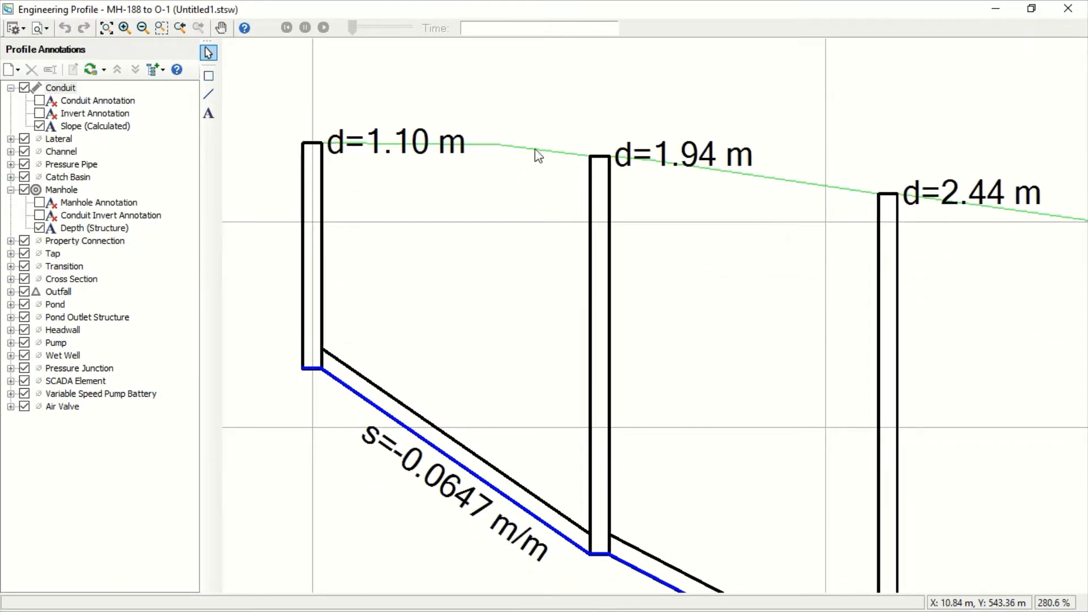
{"action": "mouse_move", "coordinate": [399, 156]}
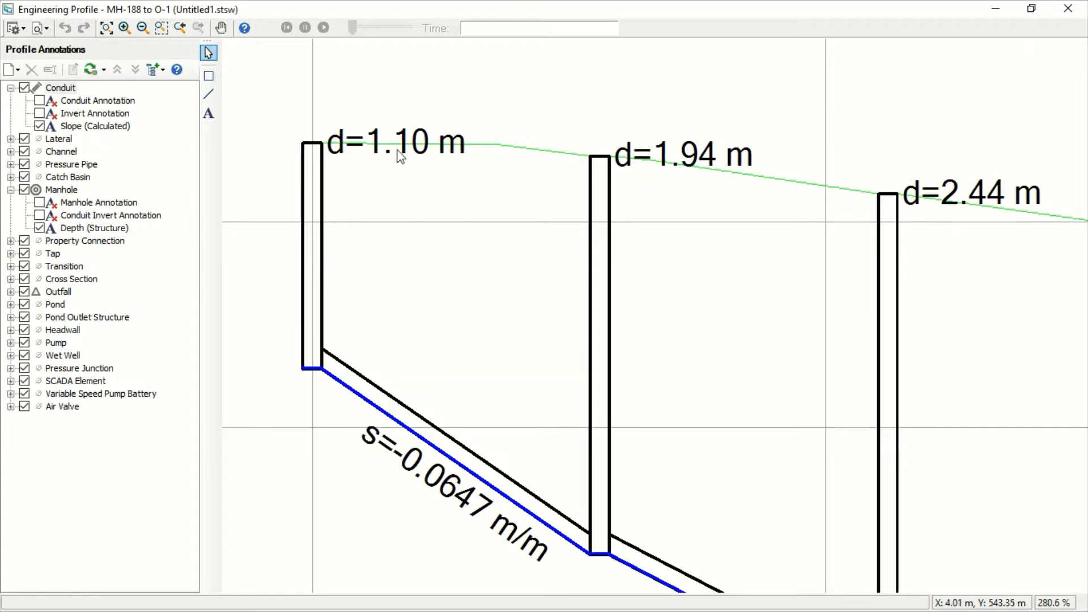
{"action": "mouse_move", "coordinate": [328, 353]}
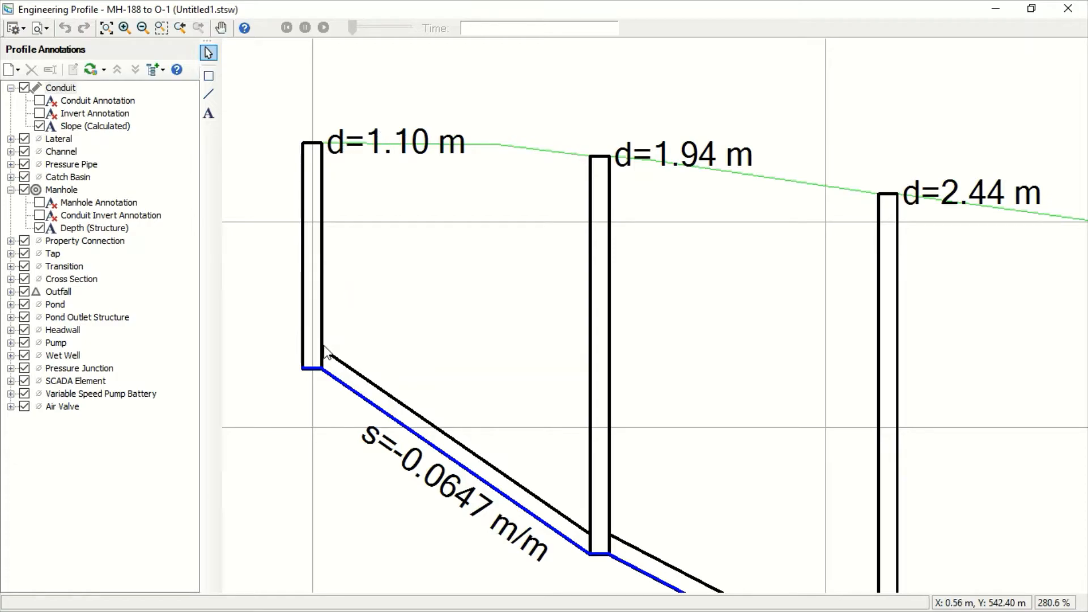
{"action": "mouse_move", "coordinate": [330, 354]}
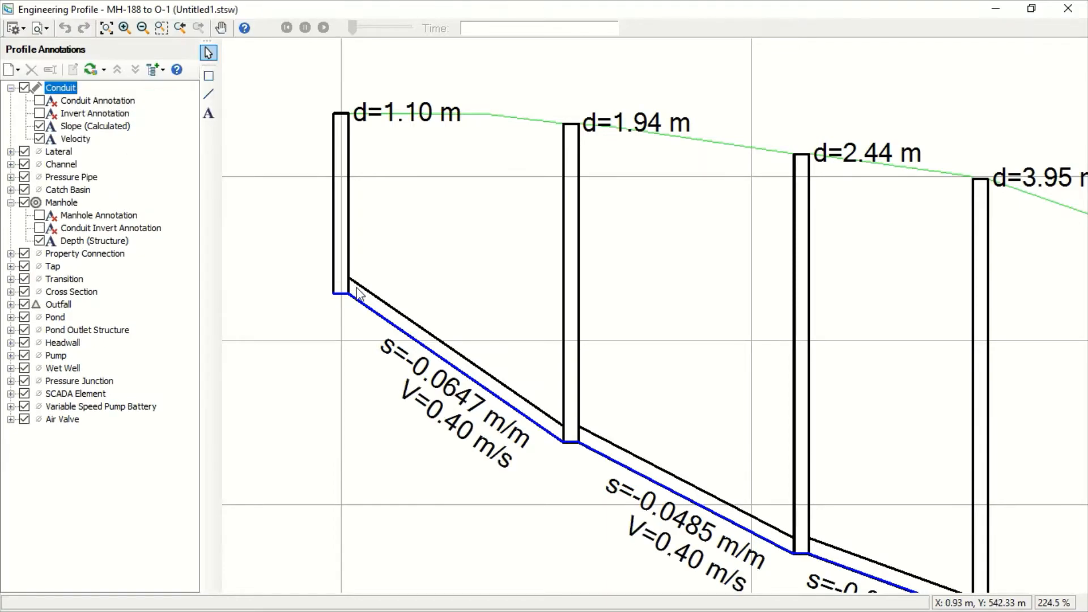
{"action": "mouse_move", "coordinate": [400, 320]}
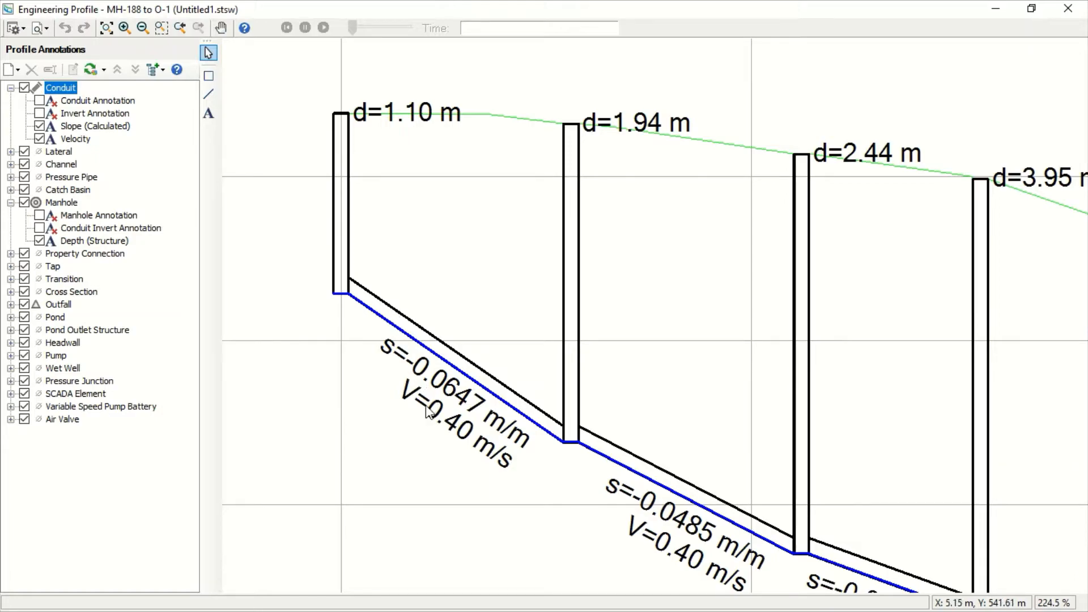
{"action": "mouse_move", "coordinate": [441, 427]}
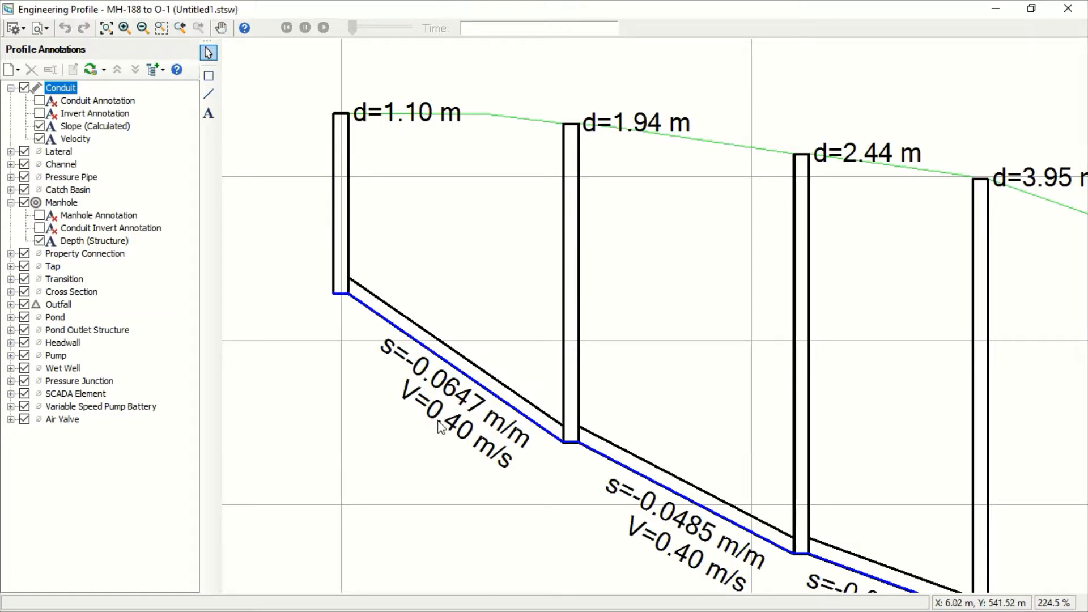
{"action": "mouse_move", "coordinate": [463, 440]}
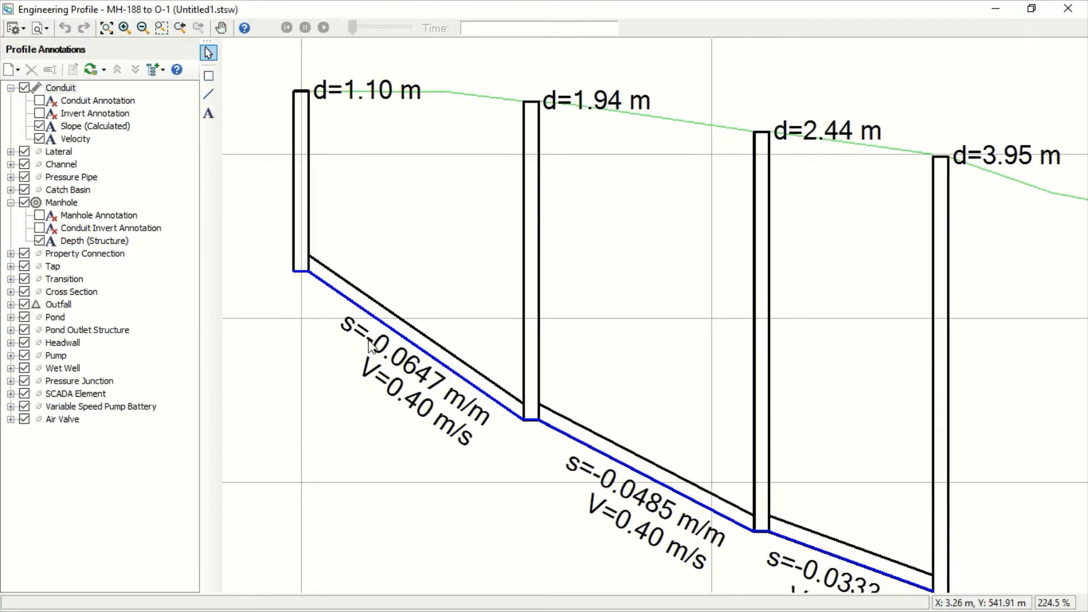
{"action": "mouse_move", "coordinate": [550, 298]}
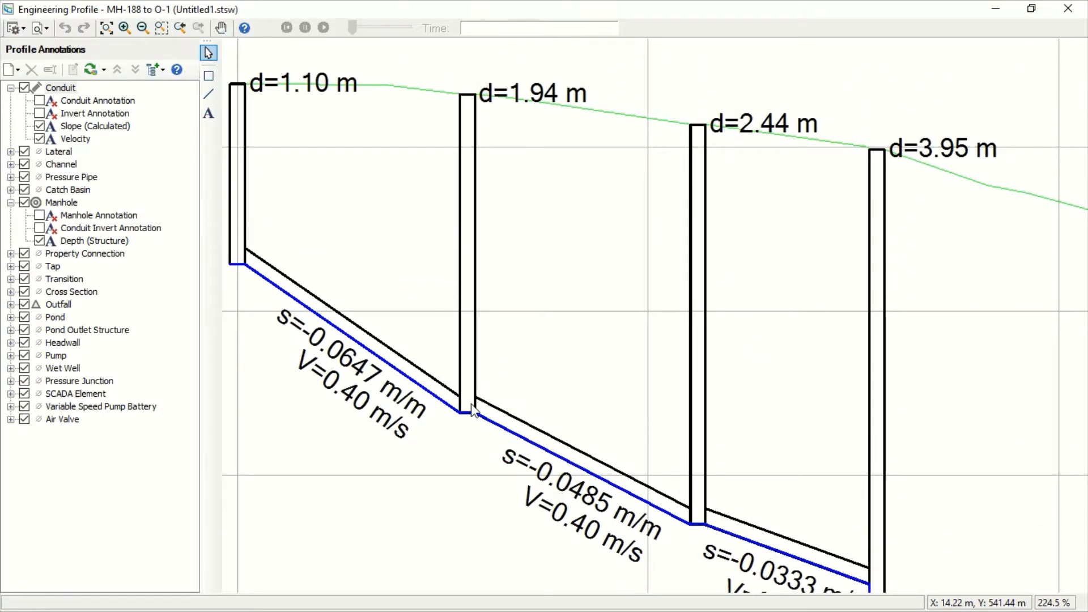
{"action": "mouse_move", "coordinate": [534, 394]}
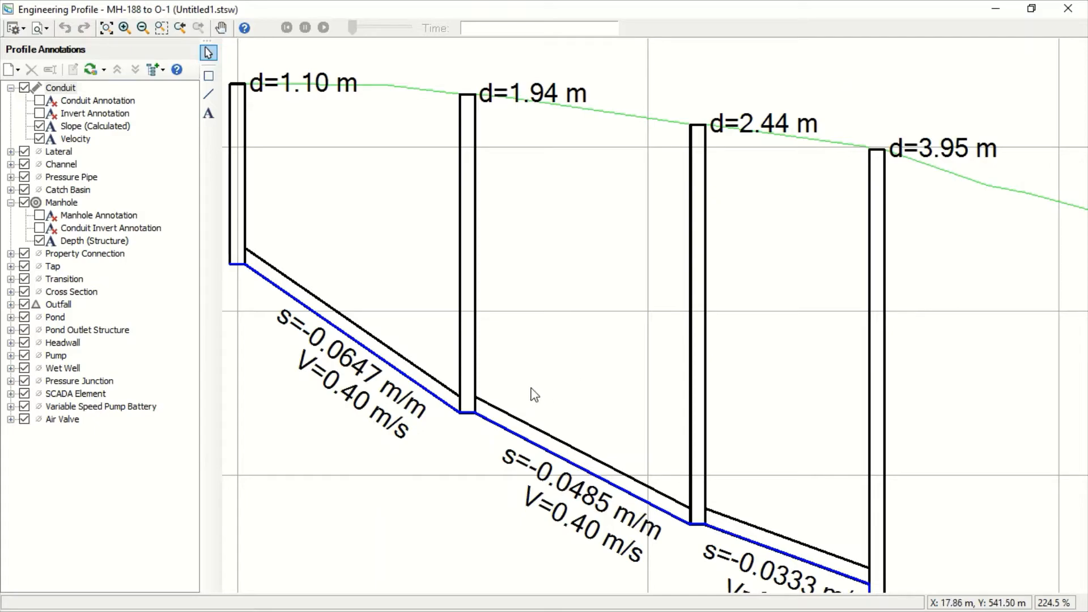
{"action": "mouse_move", "coordinate": [526, 472]}
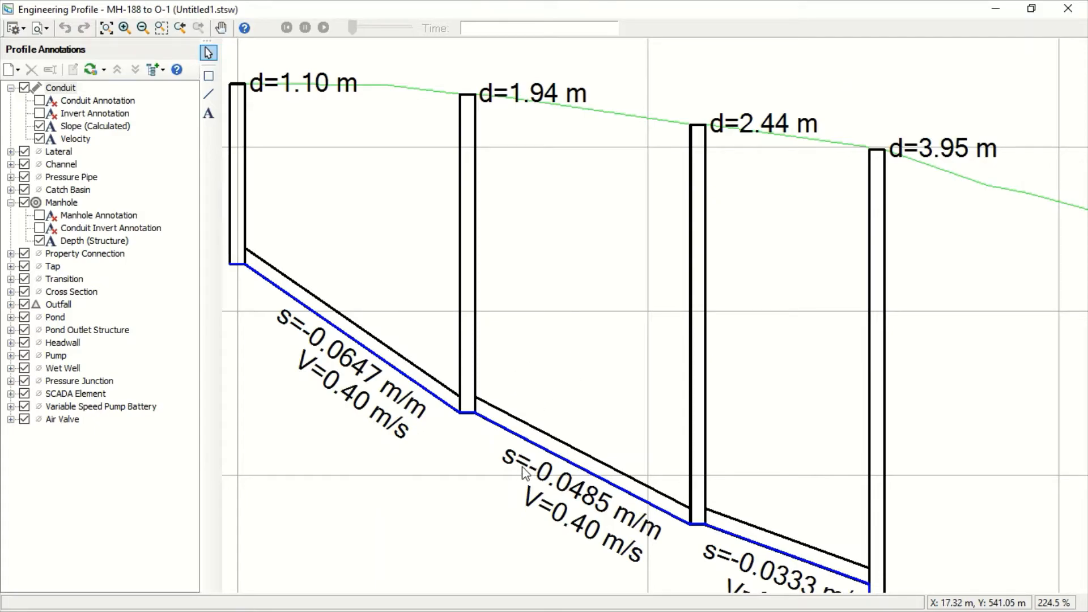
{"action": "mouse_move", "coordinate": [538, 405]}
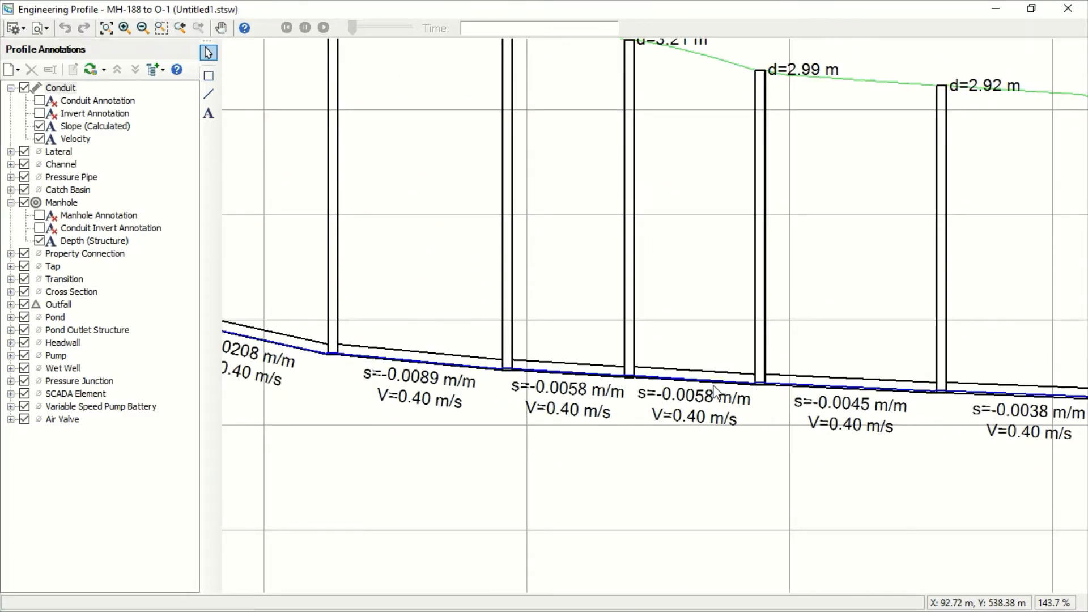
{"action": "mouse_move", "coordinate": [642, 372]}
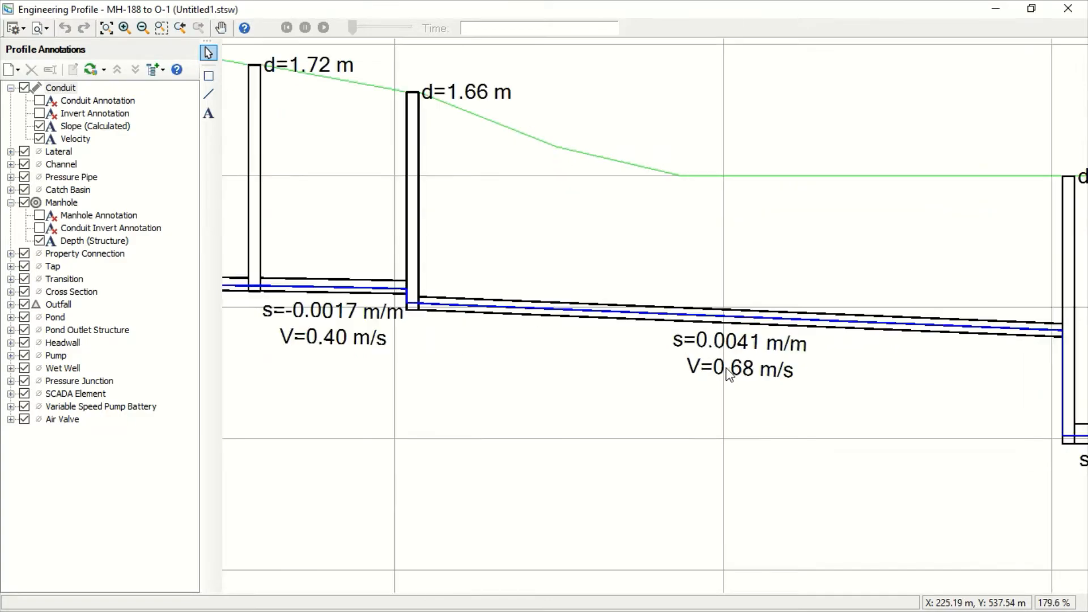
{"action": "mouse_move", "coordinate": [741, 390]}
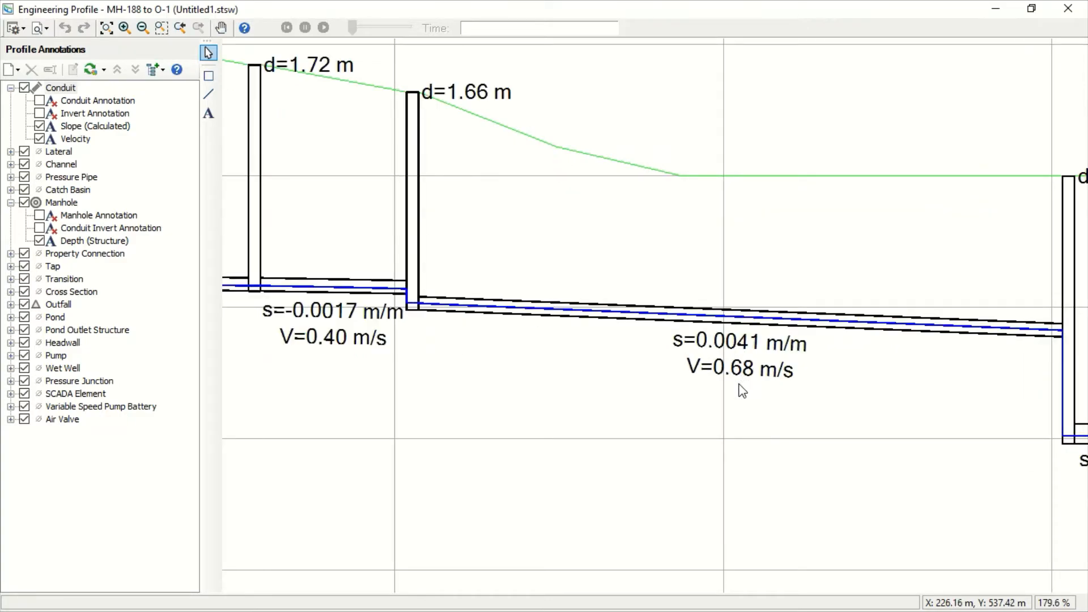
{"action": "mouse_move", "coordinate": [446, 355]}
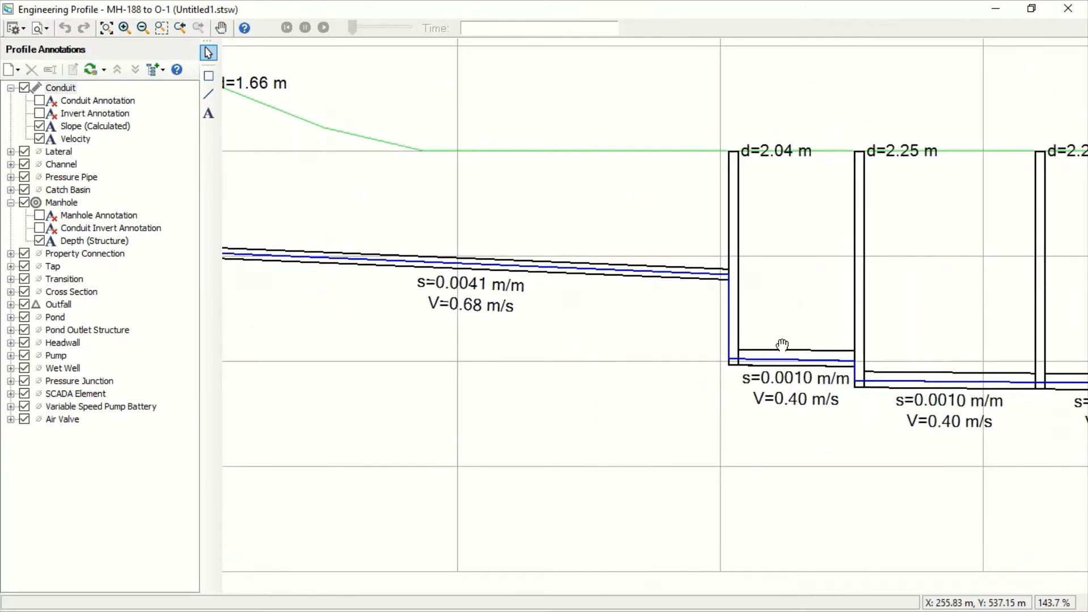
{"action": "scroll", "scroll_direction": "up", "scroll_amount": 3}
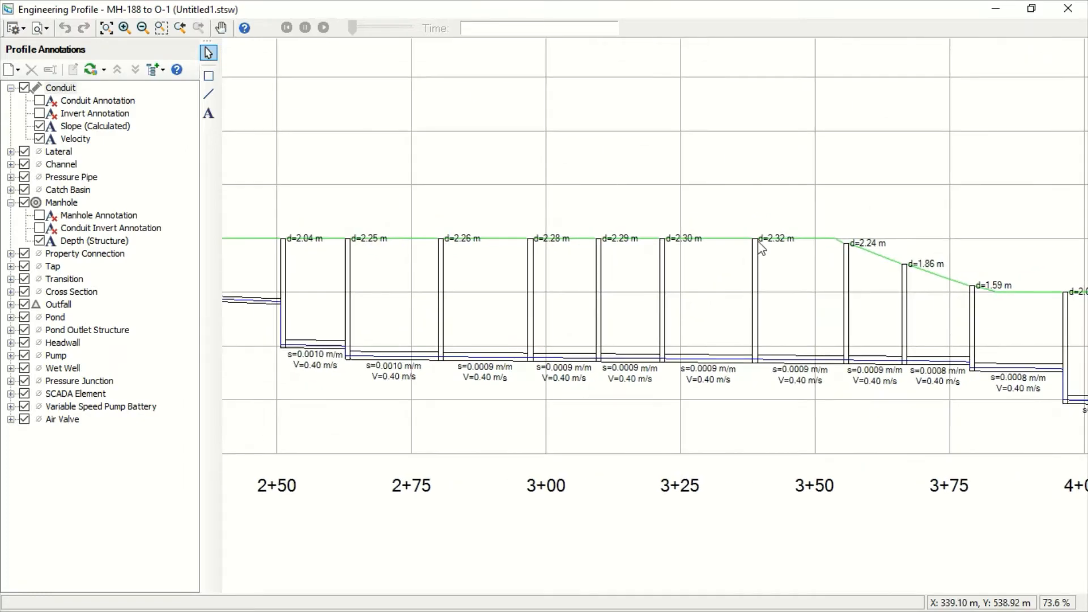
{"action": "scroll", "scroll_direction": "up", "scroll_amount": 3}
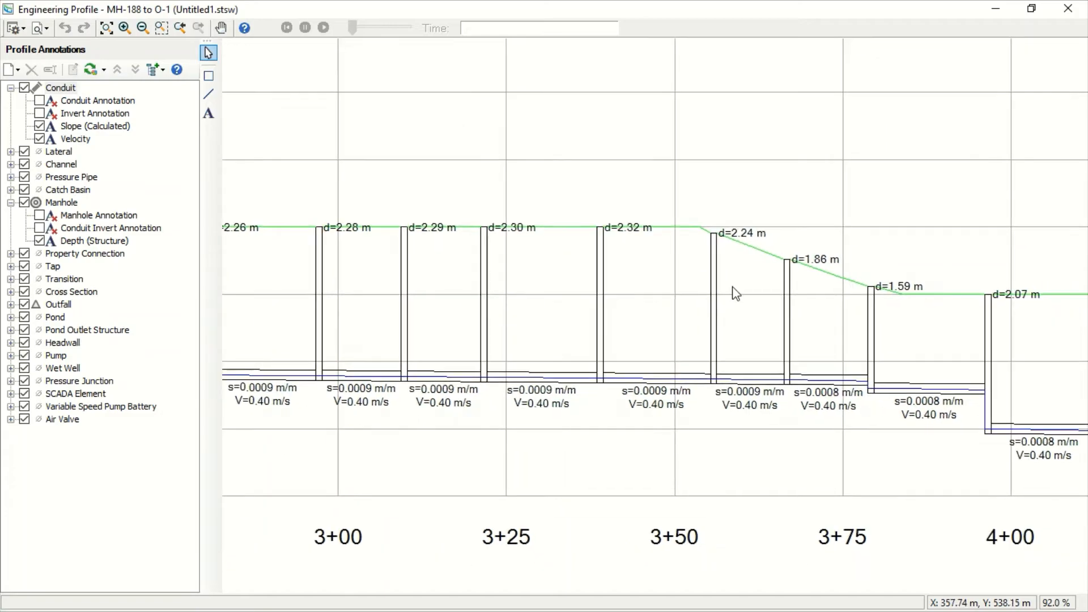
{"action": "mouse_move", "coordinate": [851, 305]}
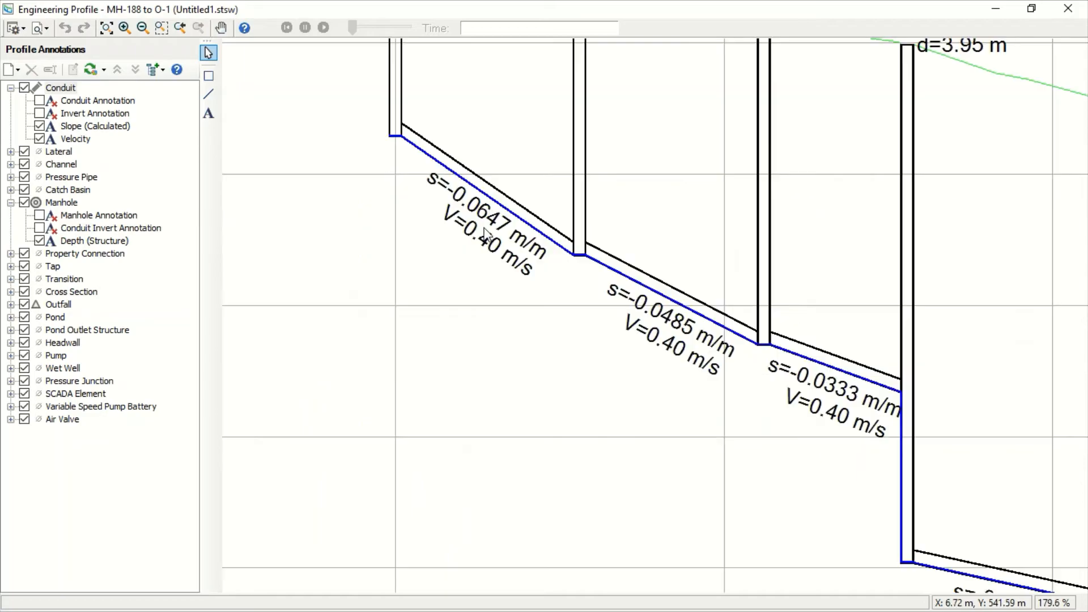
{"action": "scroll", "scroll_direction": "up", "scroll_amount": 3}
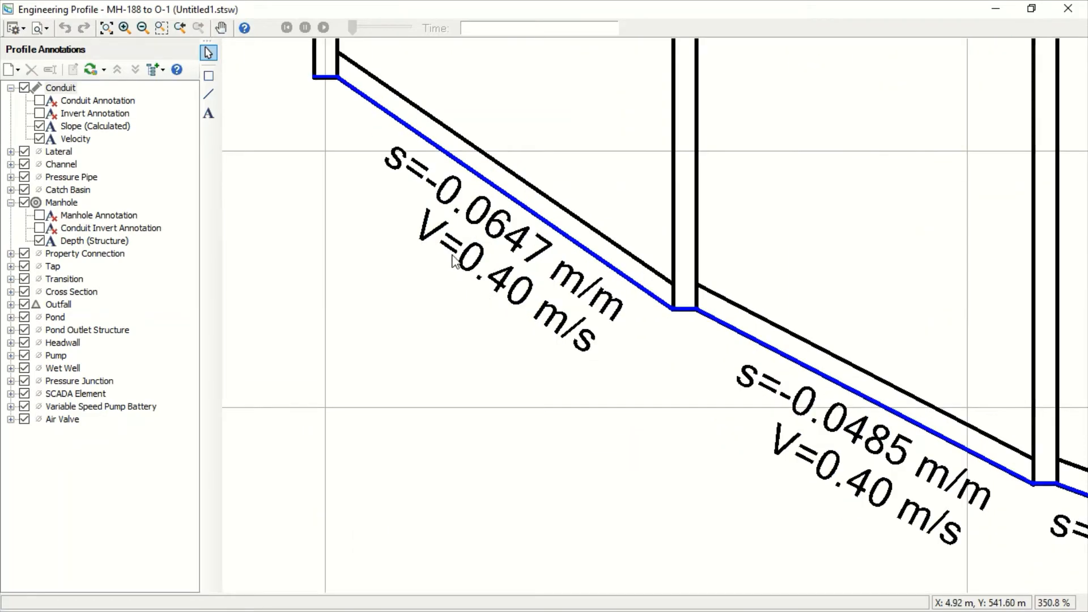
{"action": "mouse_move", "coordinate": [500, 320]}
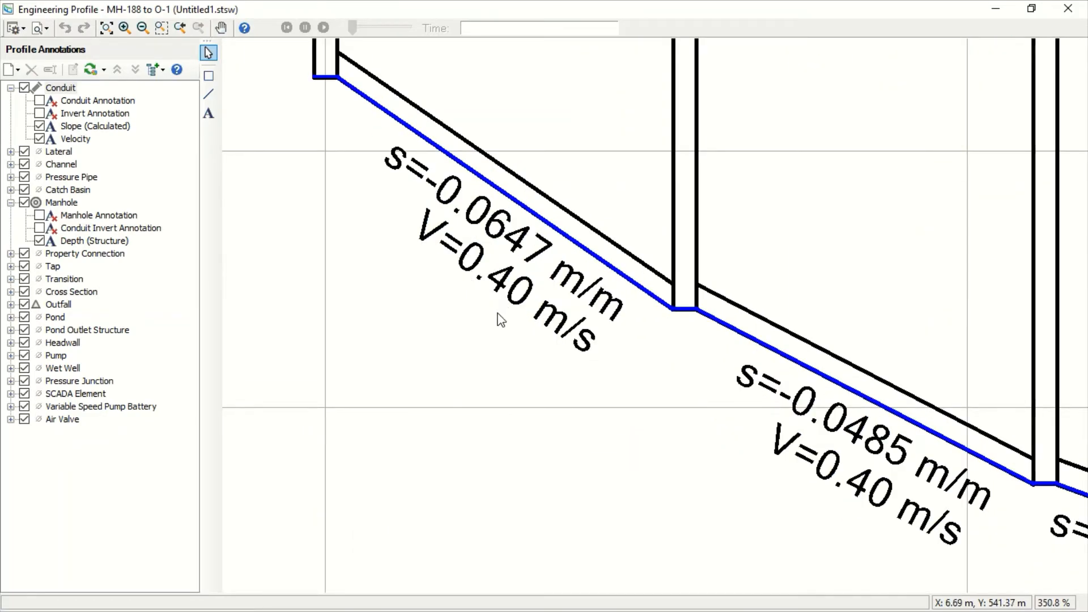
{"action": "mouse_move", "coordinate": [457, 209]}
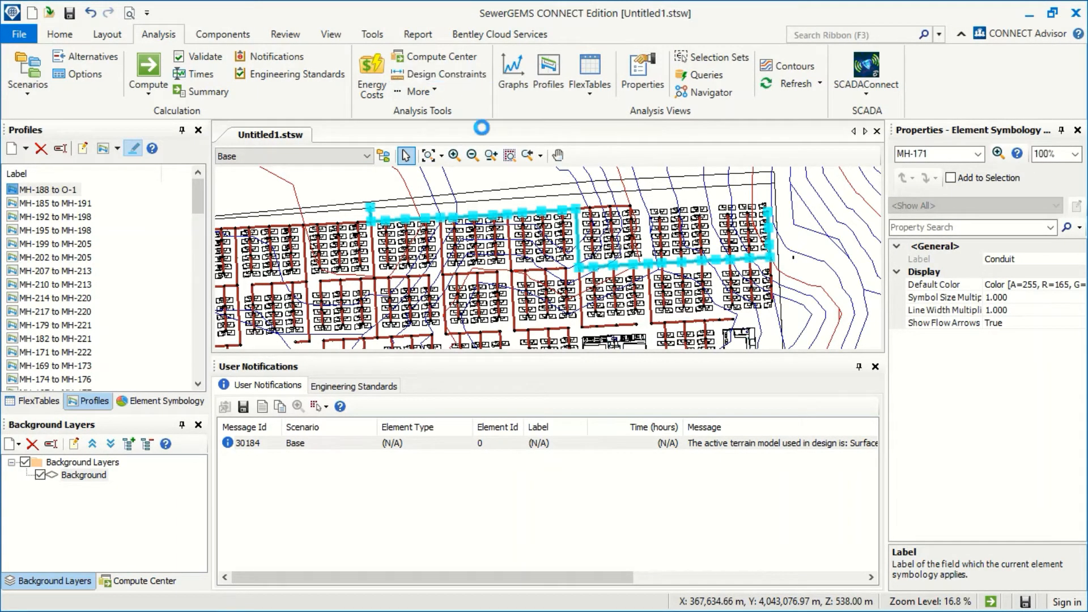
Step: Set Velocity (Minimum) to 0.3 m/s in Design Constraints and run the redesign to convergence
{"action": "left_click", "coordinate": [445, 75]}
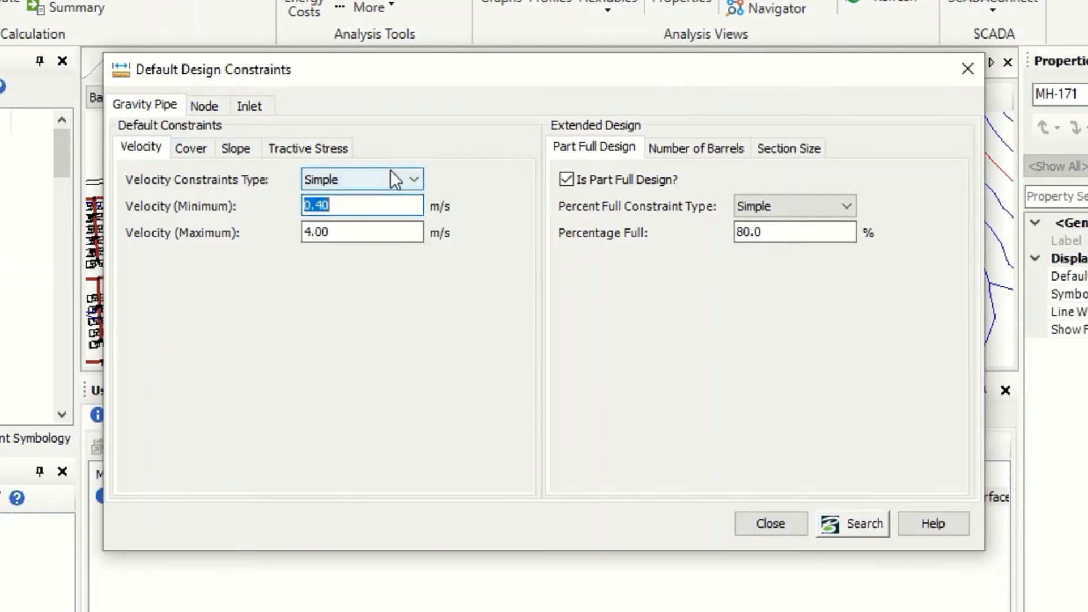
{"action": "type", "text": "0.3"}
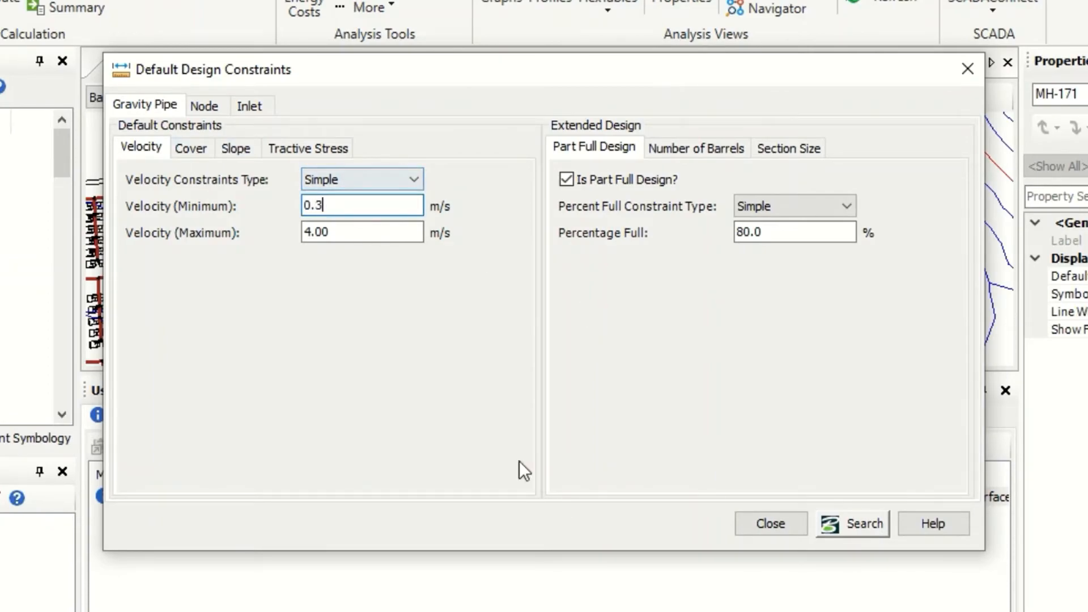
{"action": "left_click", "coordinate": [769, 524]}
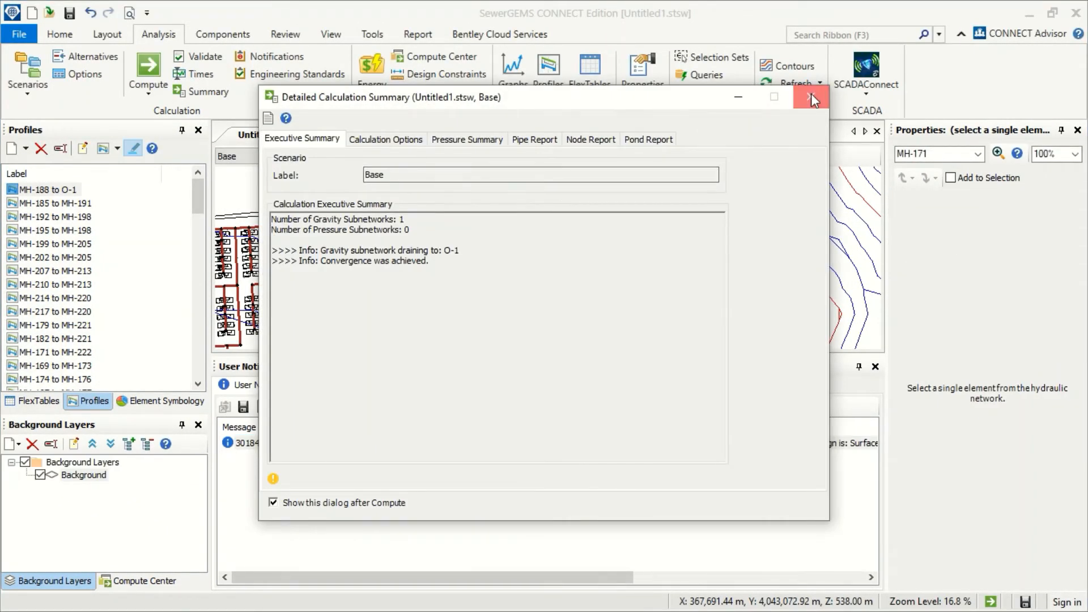
{"action": "left_click", "coordinate": [812, 98]}
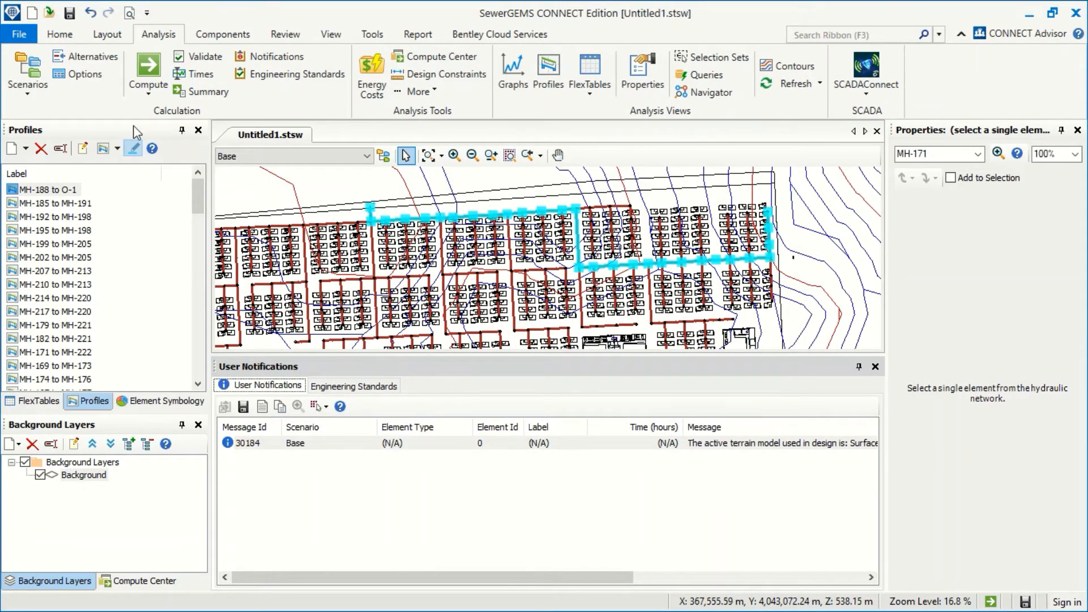
{"action": "right_click", "coordinate": [43, 190]}
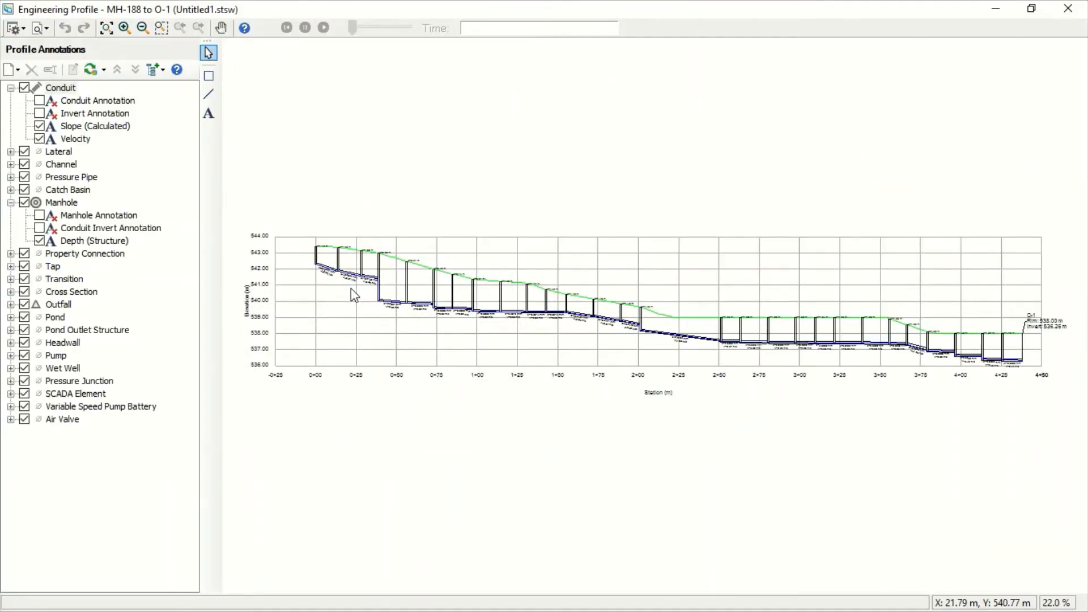
Step: Zoom the redesigned profile to read slopes s=-0.0319 to -0.0142 m/m at about V=0.30 m/s
{"action": "scroll", "scroll_direction": "up", "scroll_amount": 3}
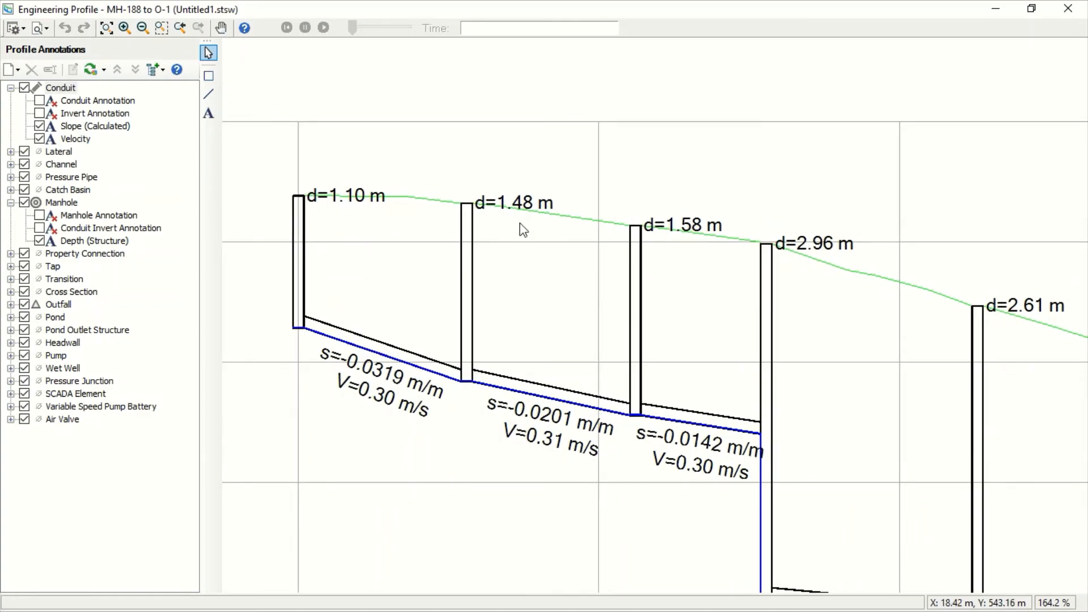
{"action": "scroll", "scroll_direction": "up", "scroll_amount": 3}
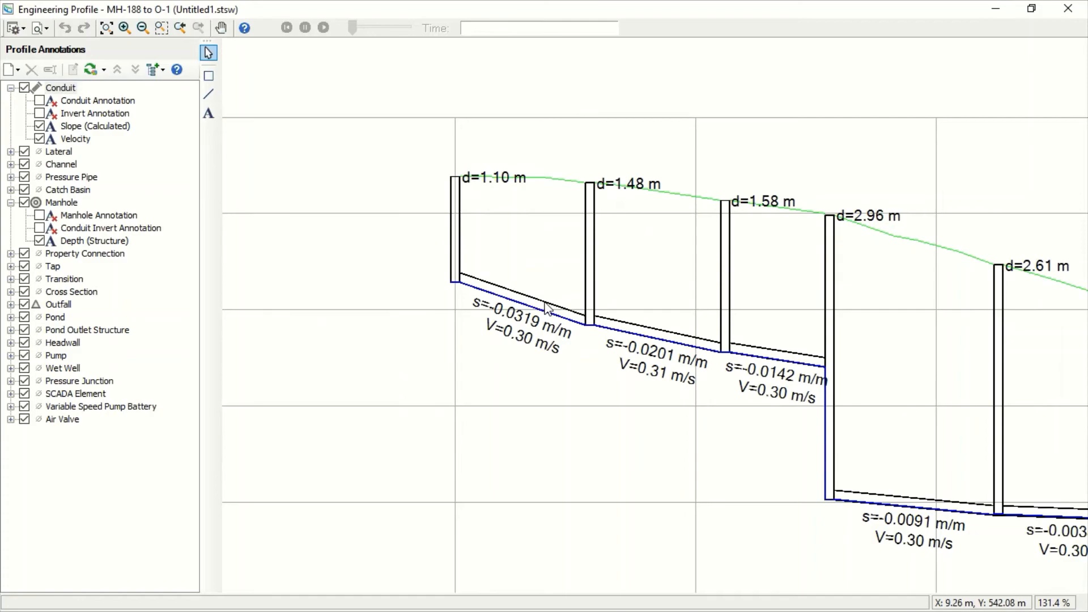
{"action": "scroll", "scroll_direction": "up", "scroll_amount": 3}
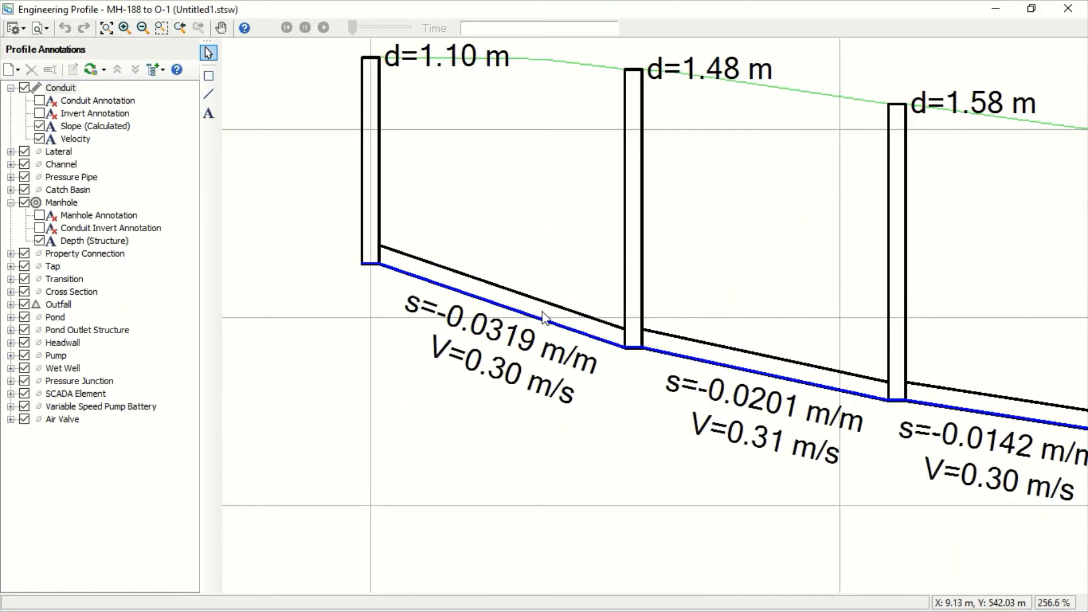
{"action": "mouse_move", "coordinate": [549, 411]}
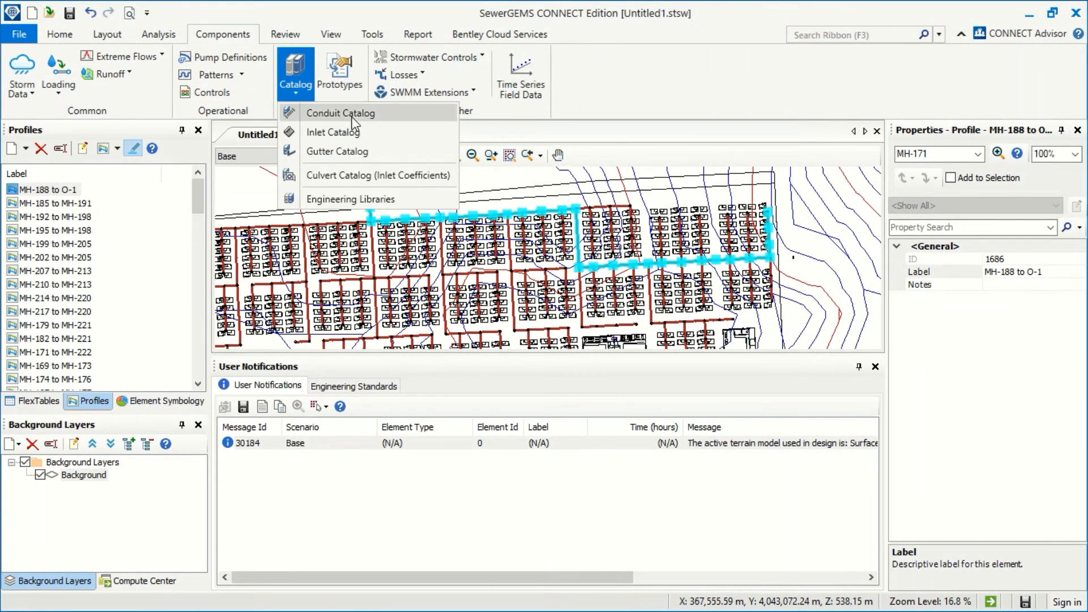
Step: Show the Conduit Catalog's Corrugated HDPE circular class with sizes 100 mm to 750 mm
{"action": "left_click", "coordinate": [340, 112]}
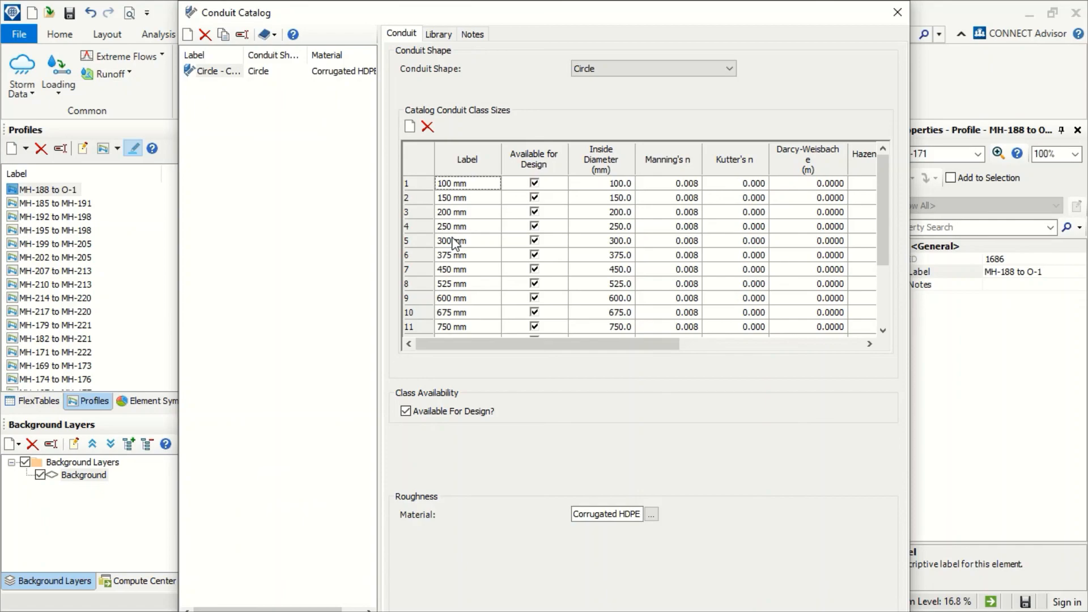
{"action": "mouse_move", "coordinate": [524, 235]}
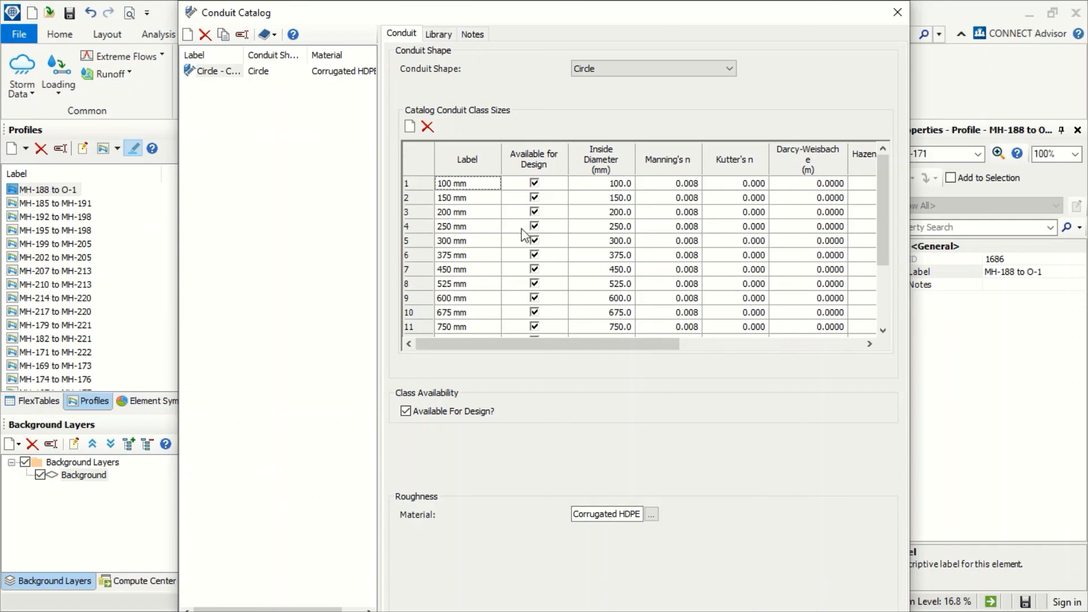